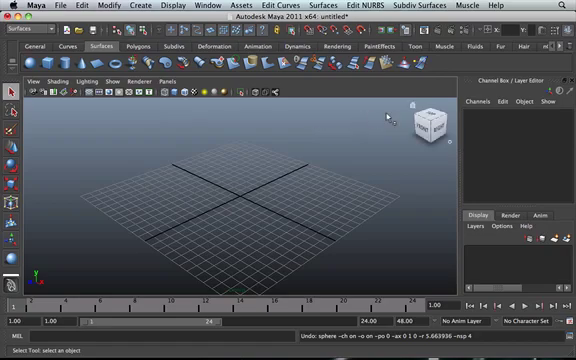
mouse_move(370, 157)
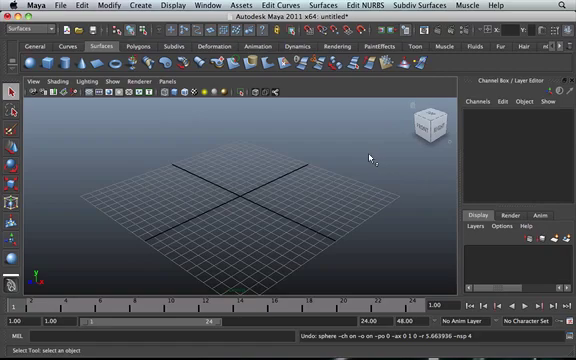
mouse_move(207, 169)
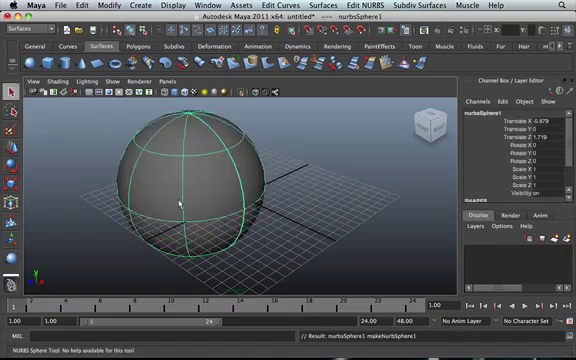
- Bring up the marking menu on nurbsSphere1 to reach its component modes
right_click(180, 200)
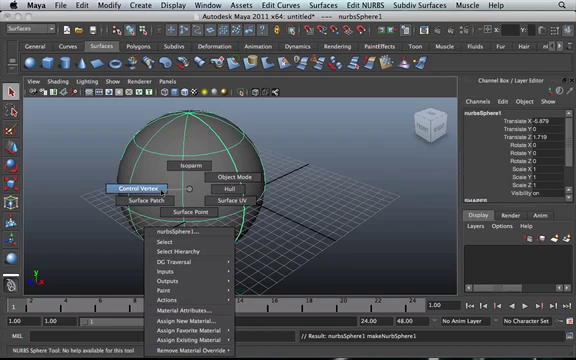
mouse_move(243, 189)
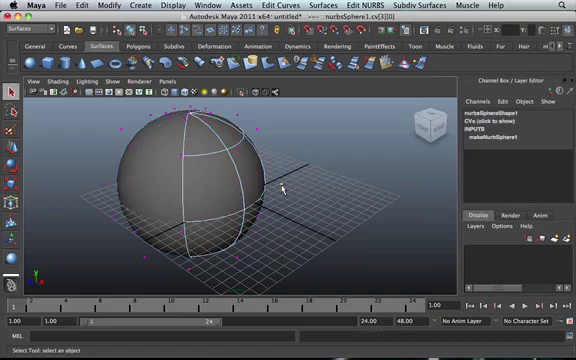
- Select one of the sphere's control vertices for editing
left_click(286, 182)
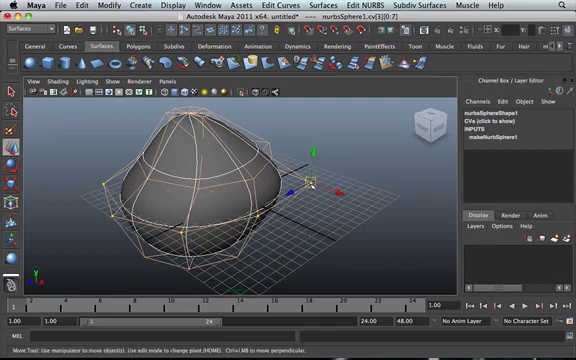
- Raise the selected ring of CVs so the sphere's top forms a peaked dome
left_click_drag(315, 180, 300, 180)
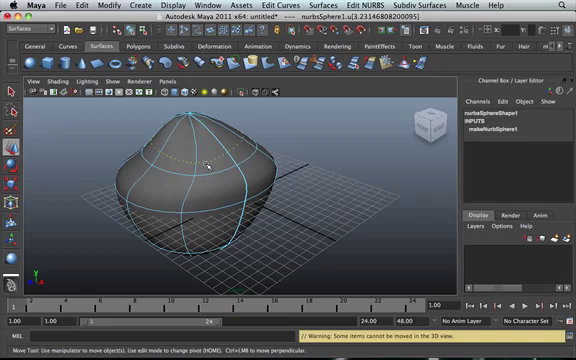
- Replace the reshaped bulb with a new NURBS plane via the surface's marking menu
right_click(205, 165)
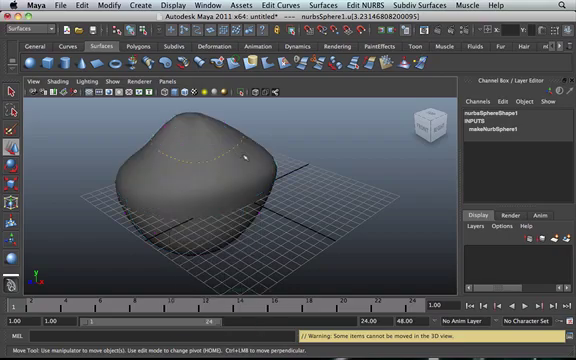
left_click(180, 160)
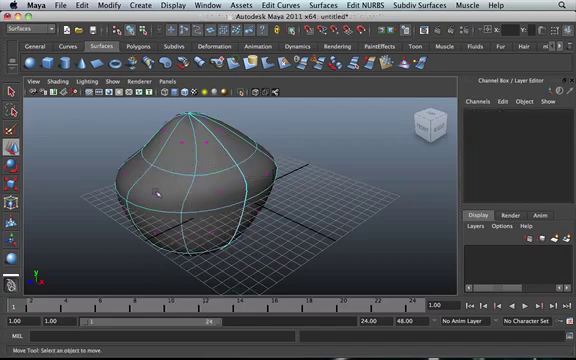
left_click(165, 190)
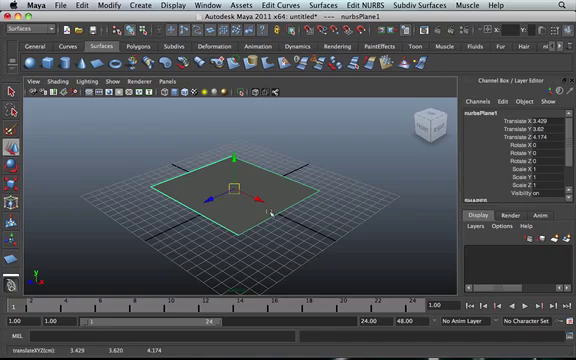
mouse_move(278, 205)
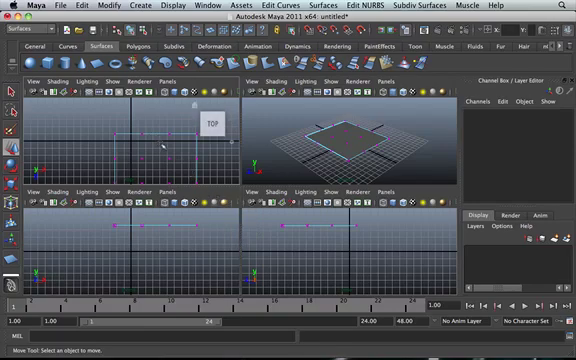
- Maximize the perspective panel into a single large 3D view of the plane
key("space")
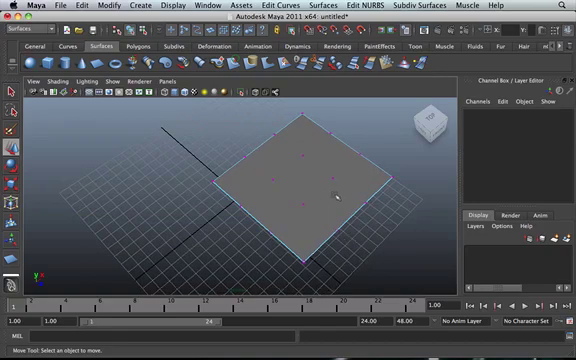
mouse_move(338, 239)
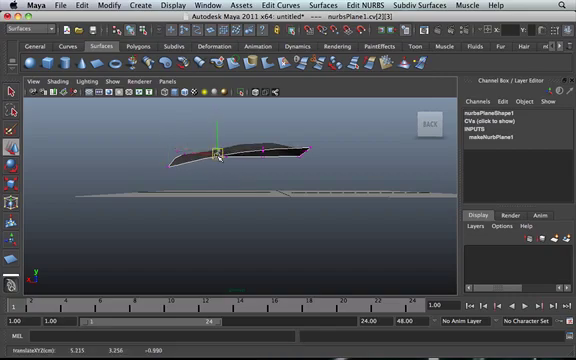
- Raise a CV to bend the plane into a hump, then pick a corner CV for further shaping
left_click_drag(220, 155, 260, 145)
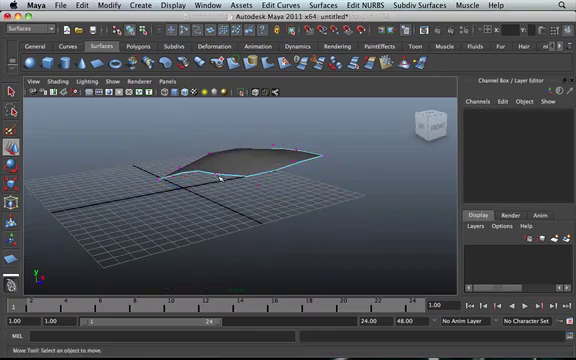
left_click(217, 177)
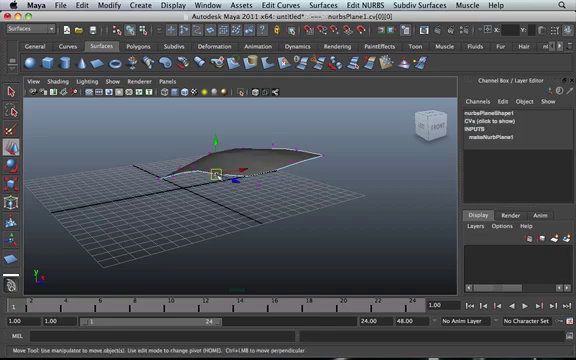